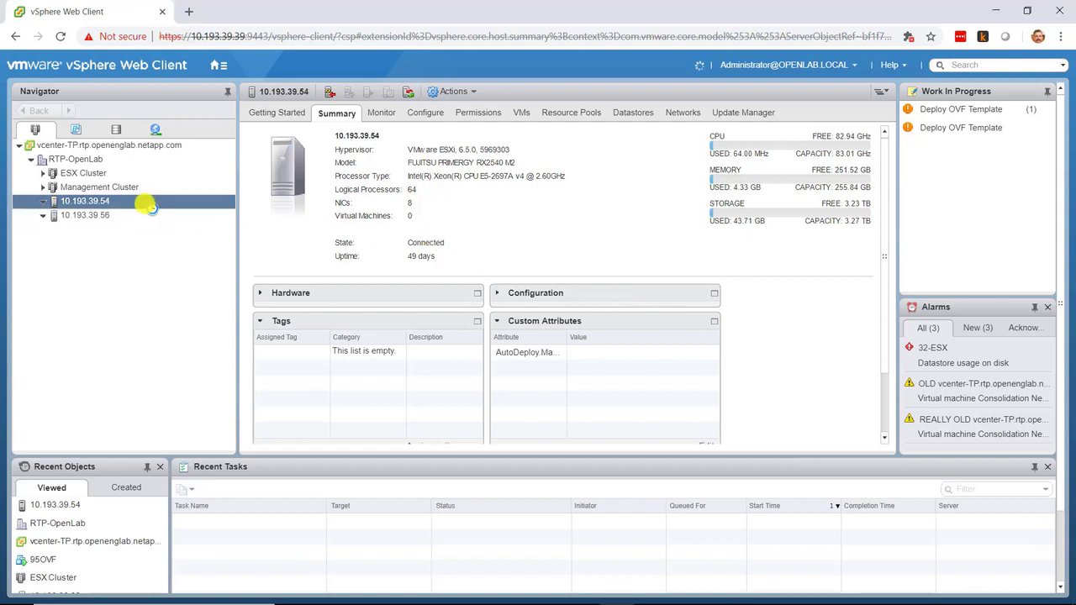
Launch Deploy OVF Template on host 10.193.39.54 and select a local template file
right_click(84, 201)
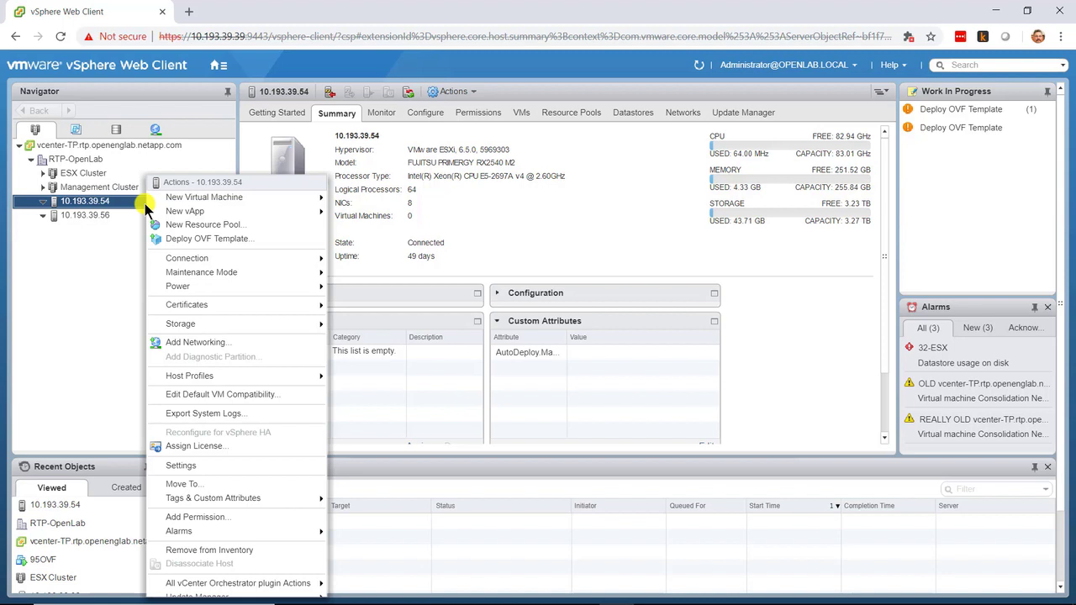
mouse_move(244, 240)
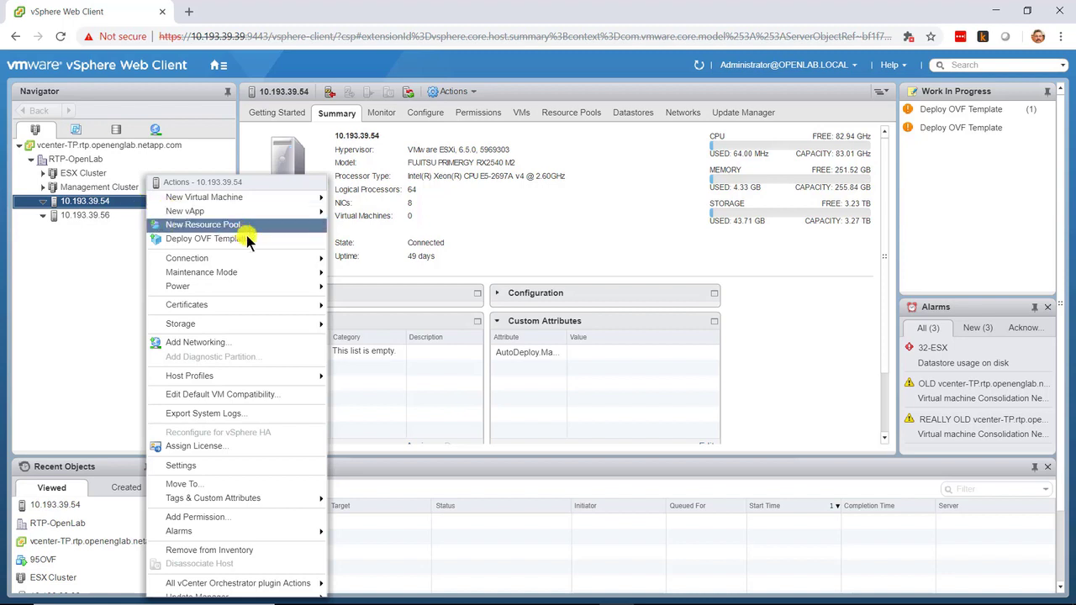
mouse_move(267, 238)
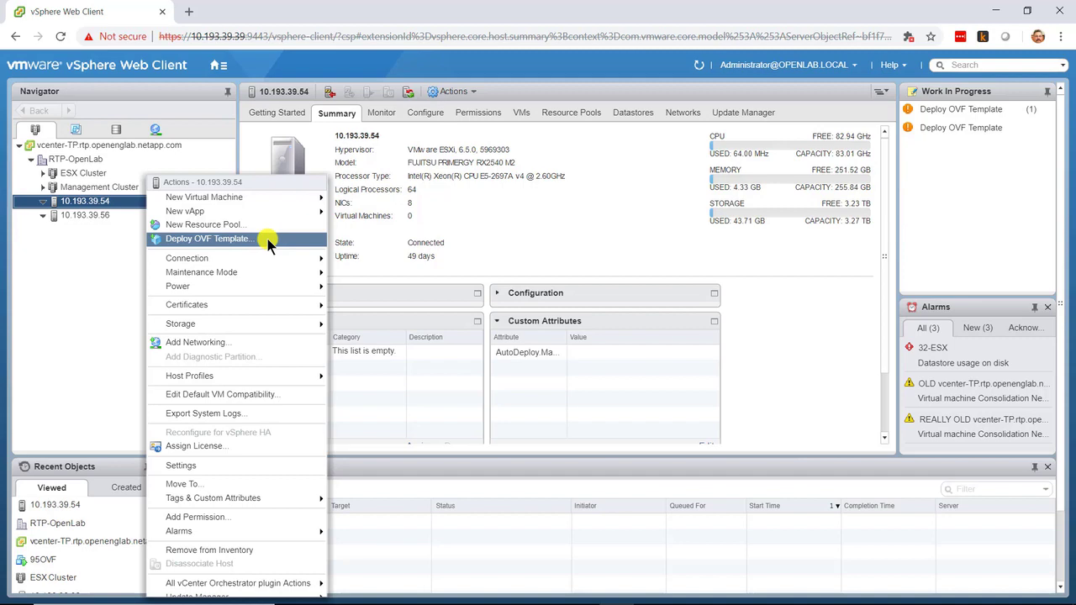
left_click(209, 239)
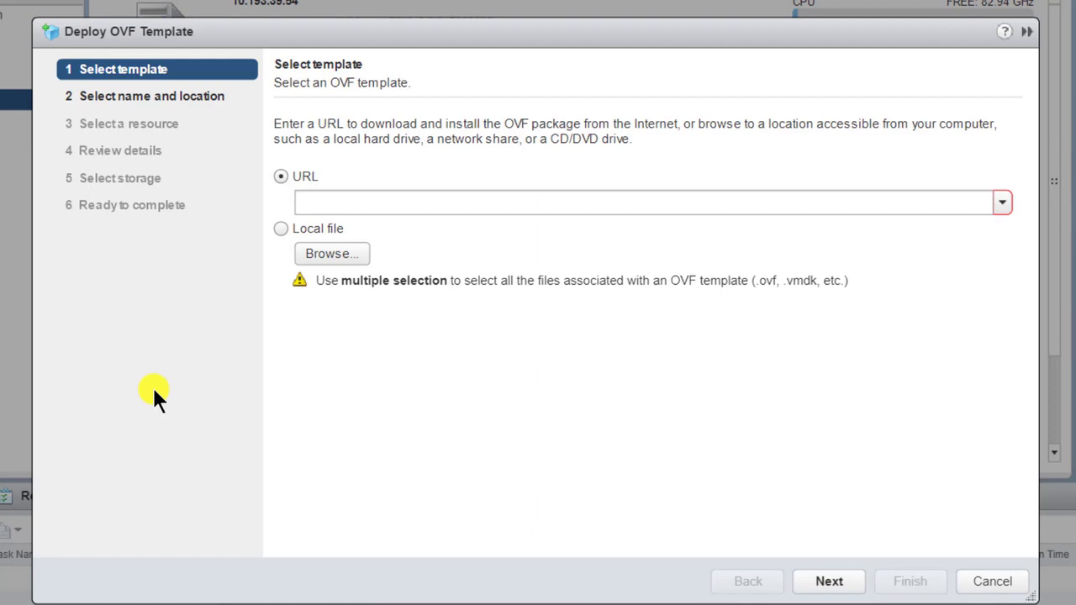
mouse_move(307, 299)
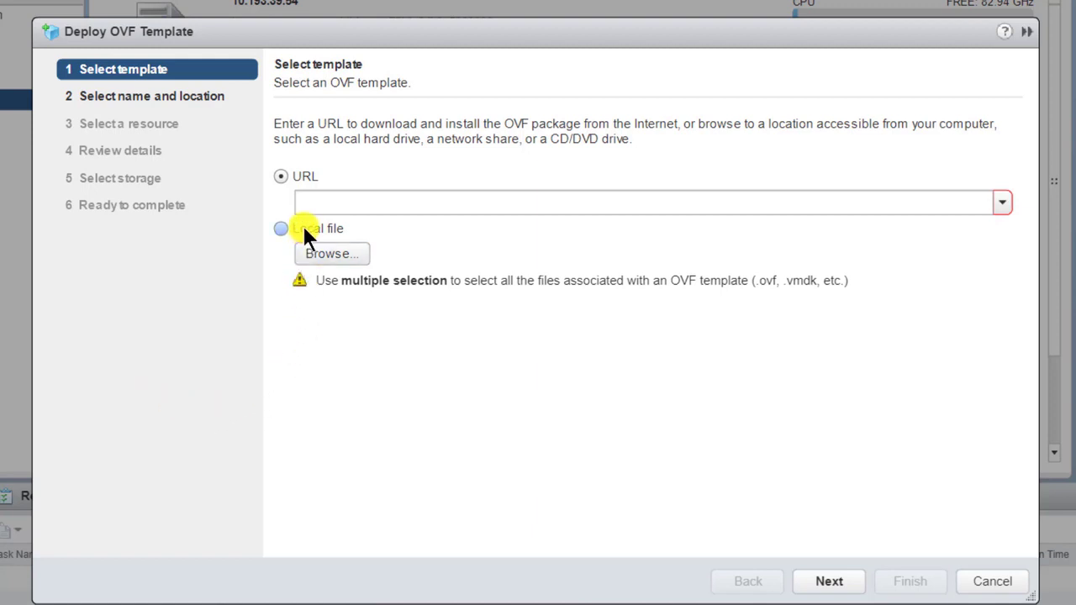
left_click(280, 228)
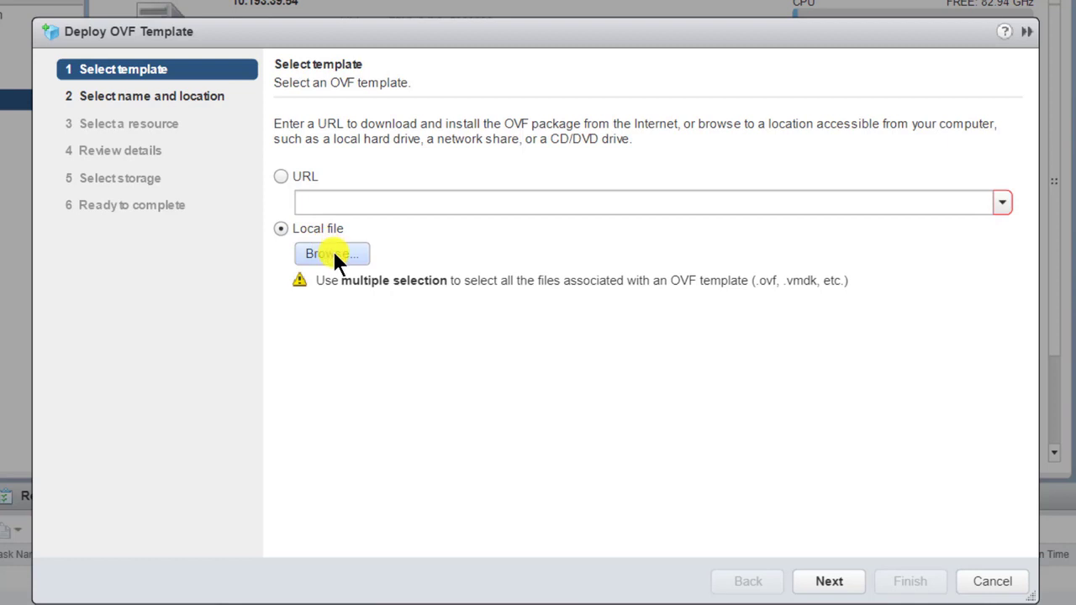
left_click(331, 253)
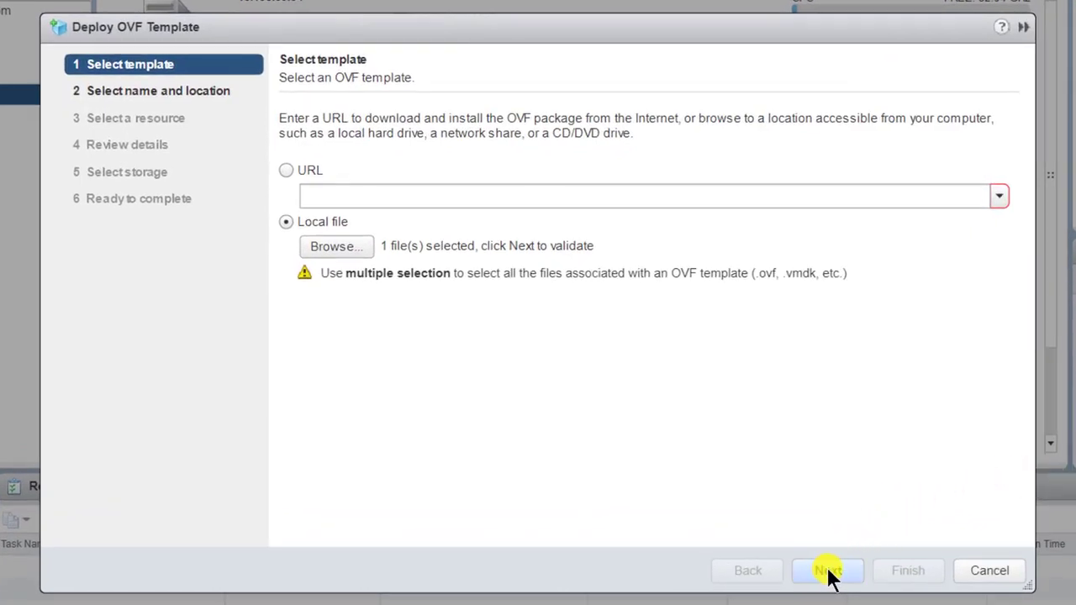
Validate the file, keep VM name ONTAPdeploy2.9 in RTP-OpenLab, and choose host 10.193.39.54
left_click(828, 571)
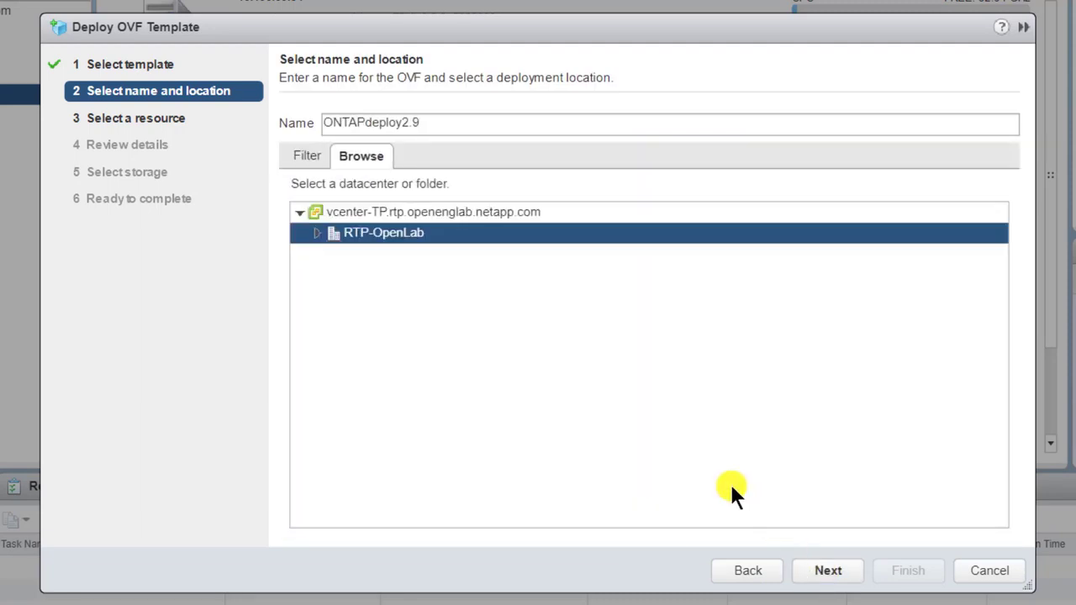
mouse_move(712, 467)
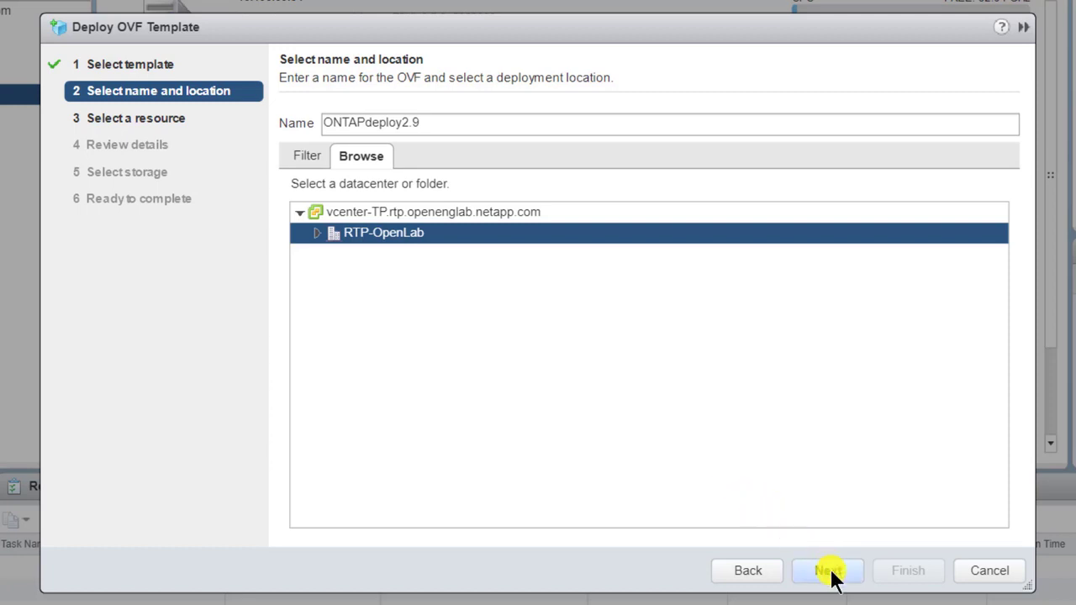
left_click(827, 571)
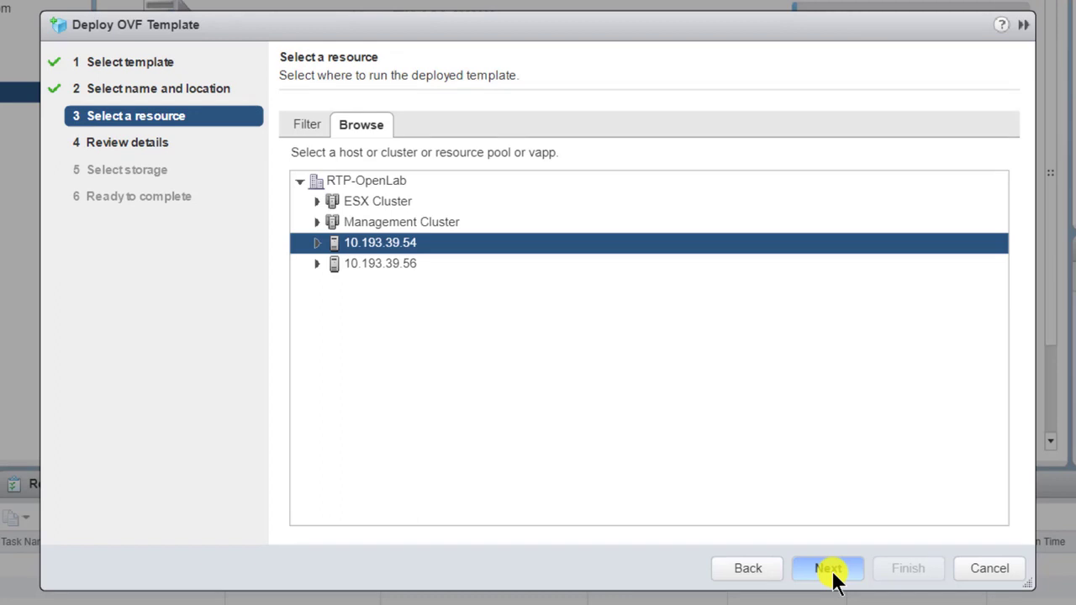
left_click(827, 568)
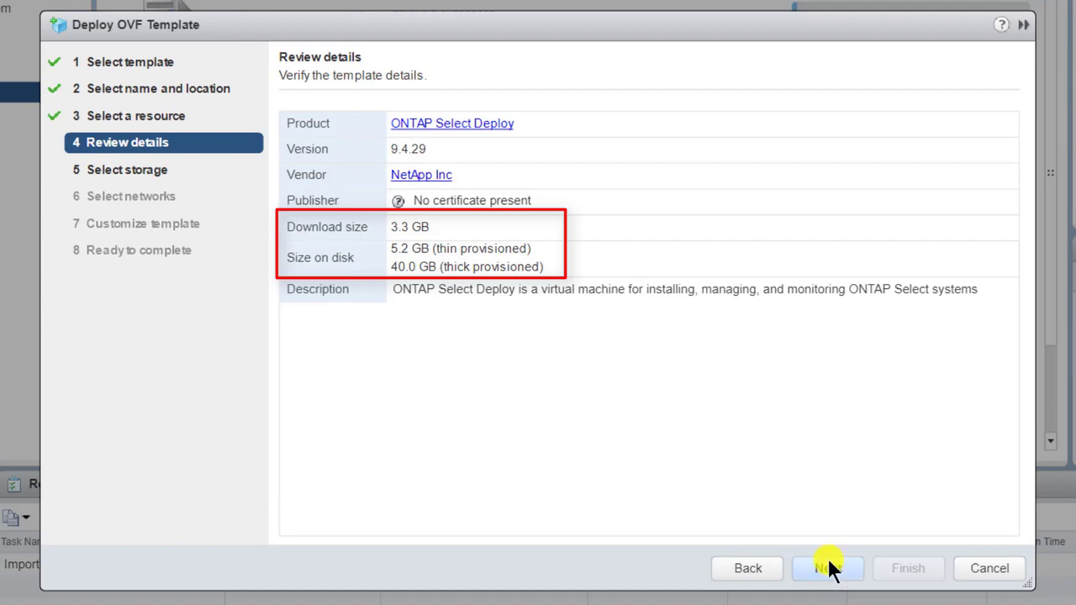
Accept the template details and store the VM on datastore 54-Select, thick provision lazy zeroed
left_click(827, 568)
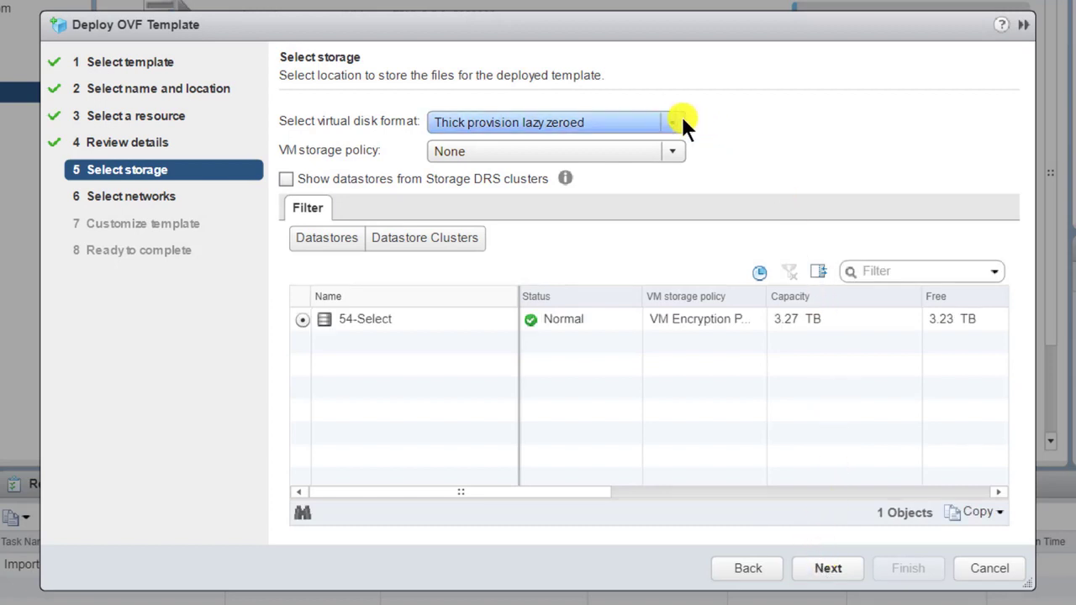
left_click(672, 122)
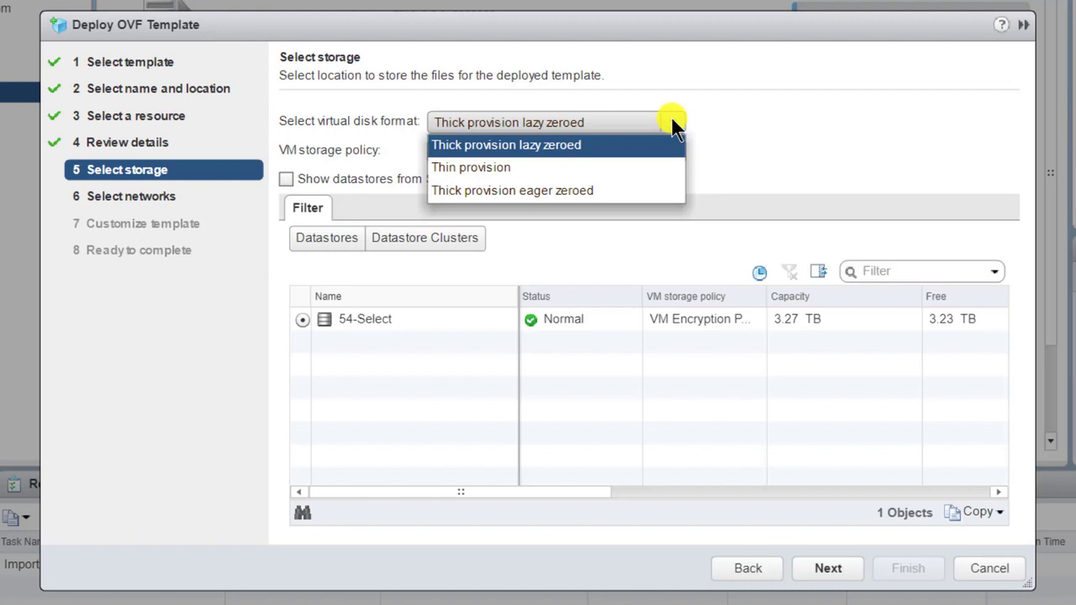
left_click(505, 144)
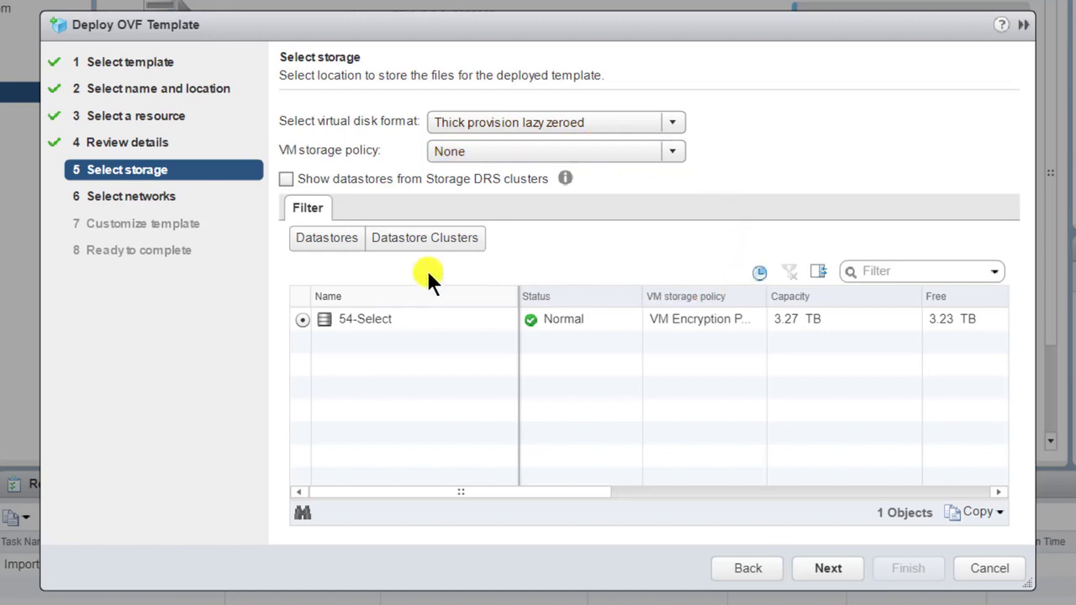
left_click(365, 318)
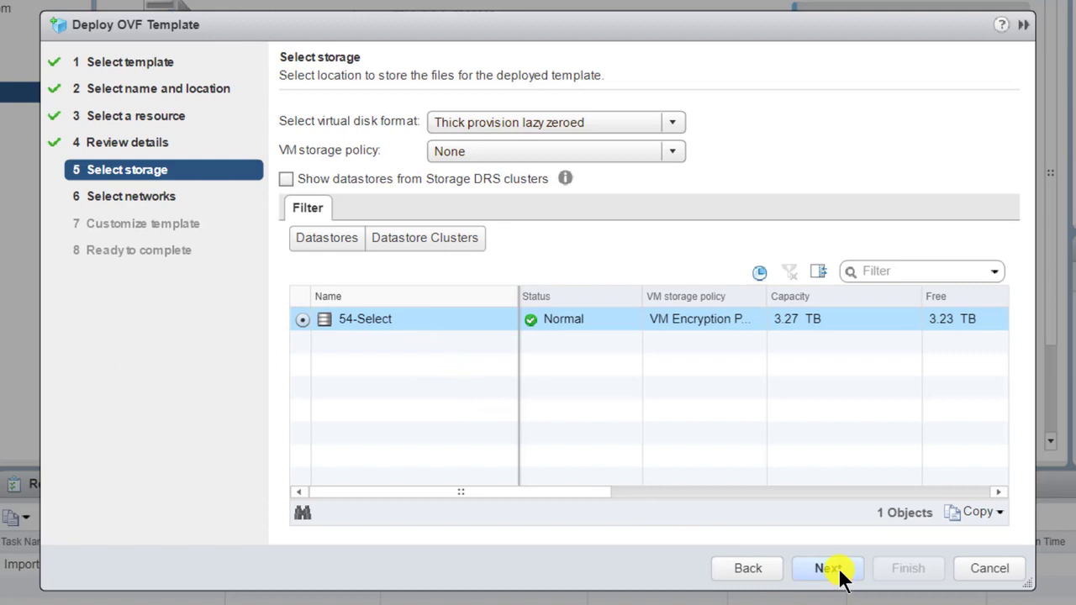
left_click(827, 568)
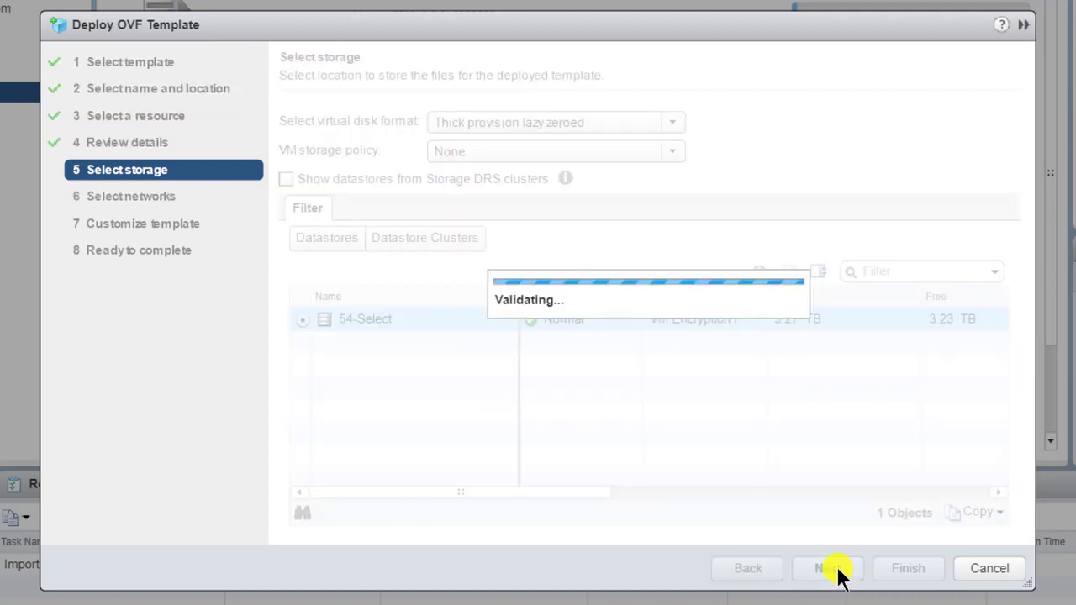
left_click(827, 568)
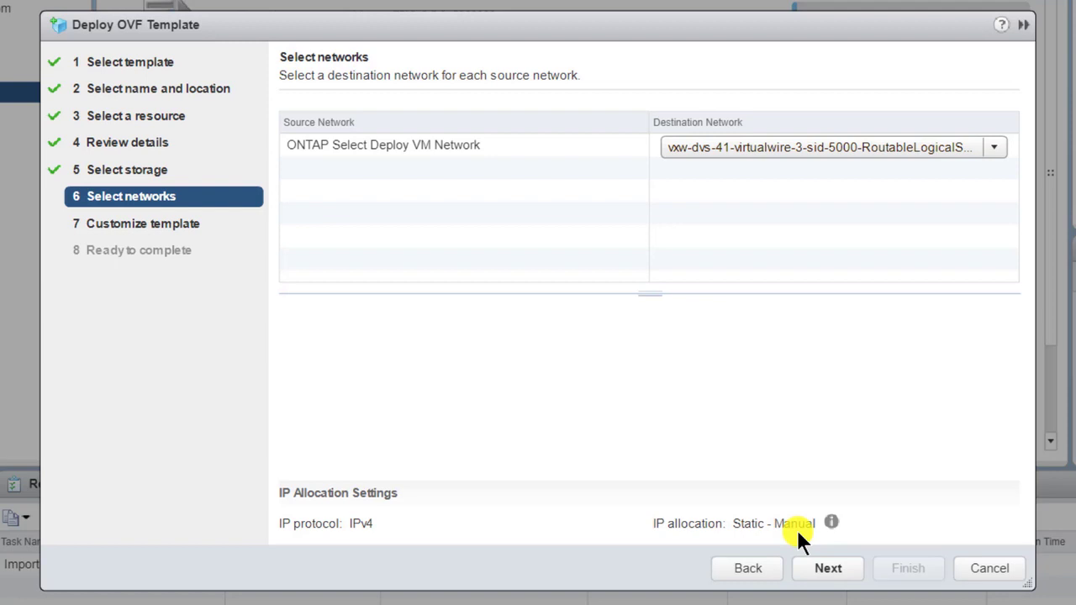
mouse_move(790, 412)
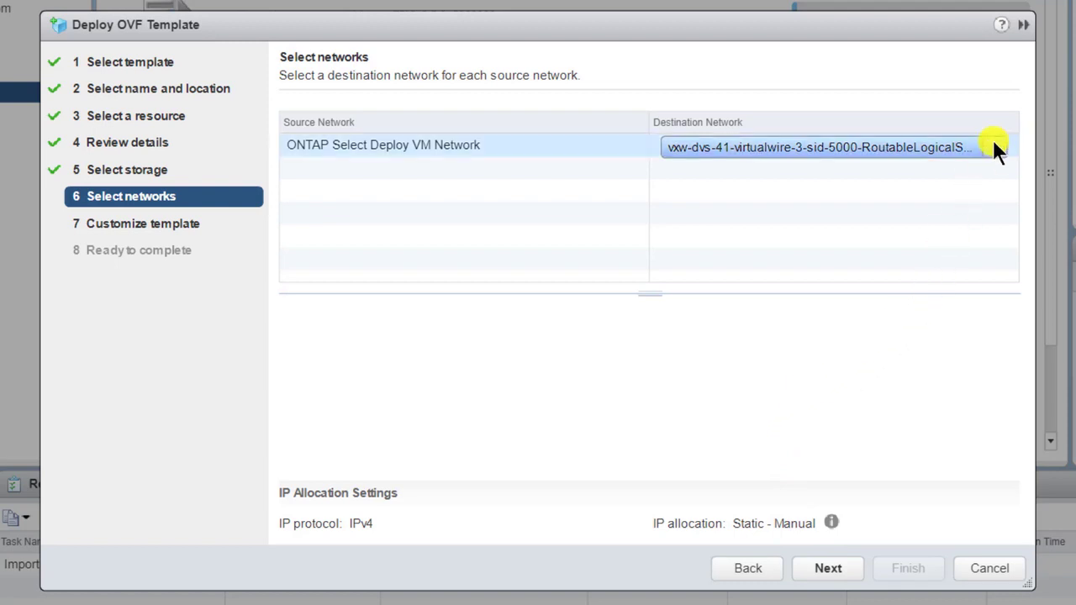
Map the VM Network to destination network OS-mgmt-vlan-653 and continue
left_click(994, 147)
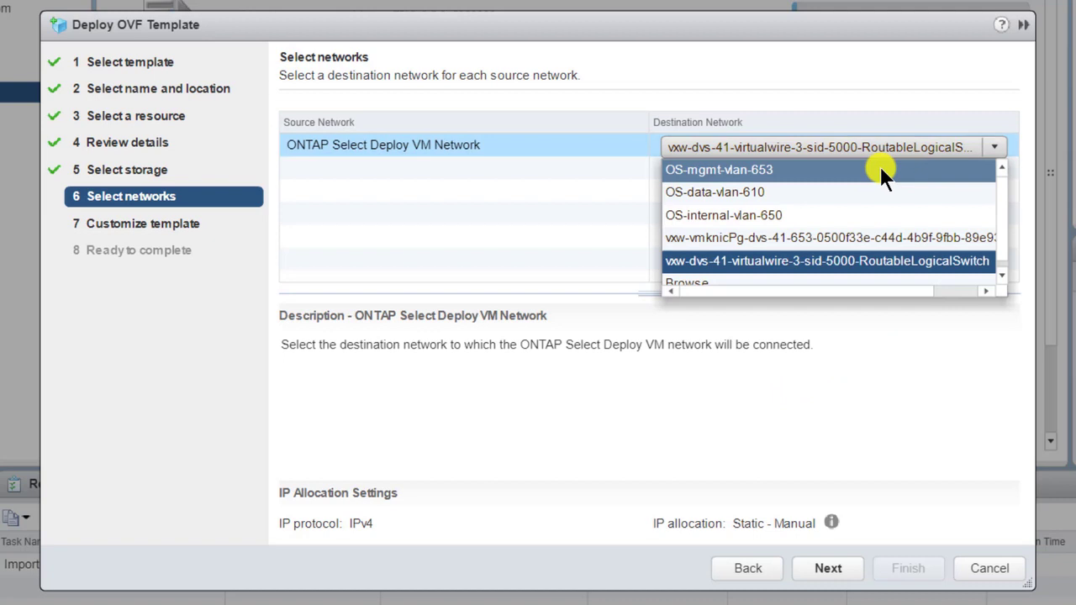
left_click(719, 169)
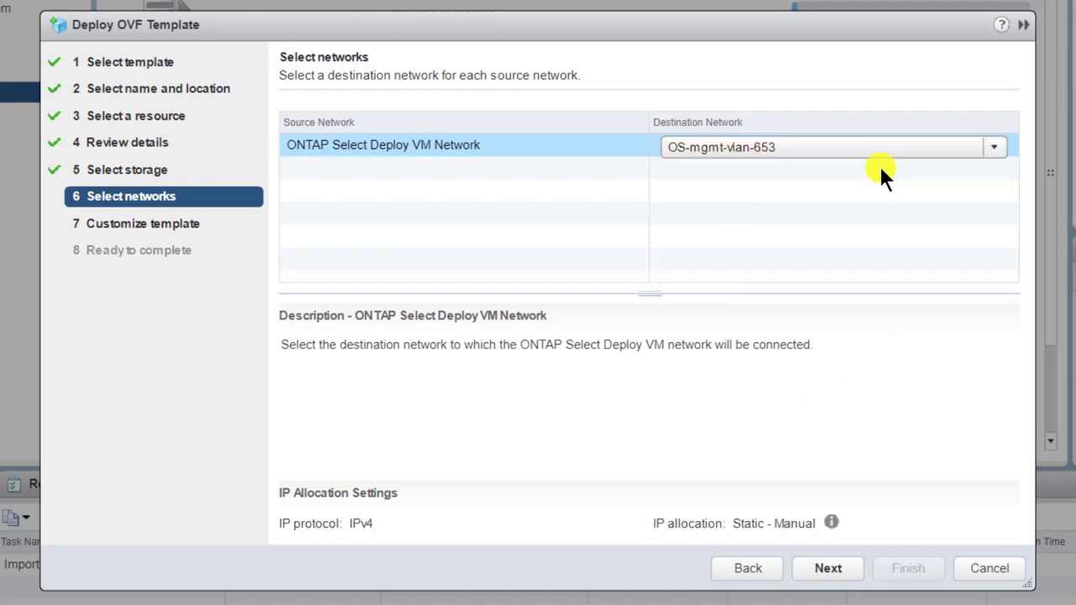
mouse_move(849, 568)
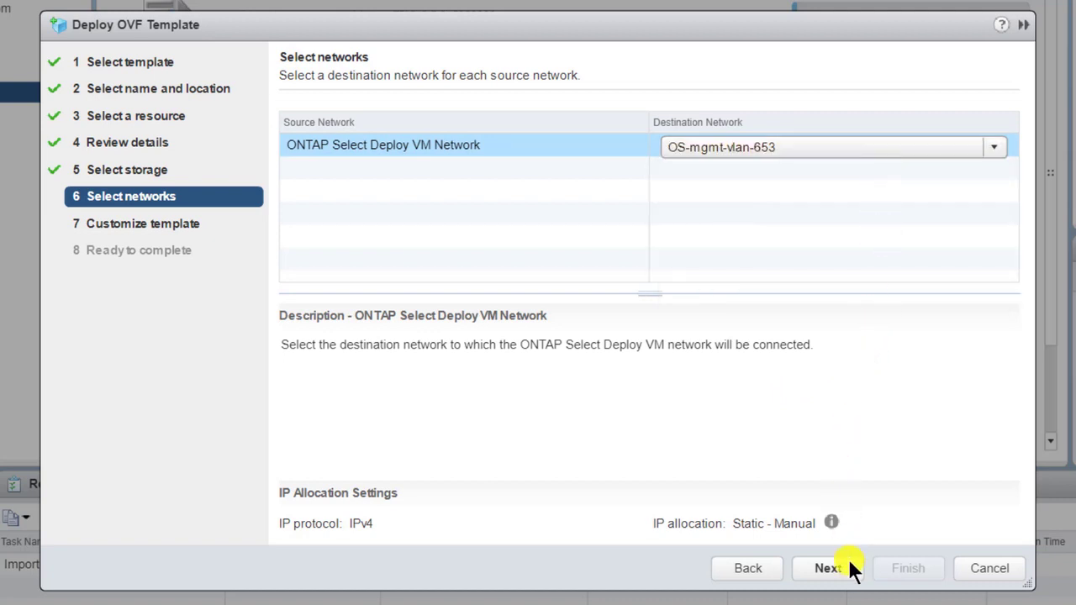
left_click(827, 569)
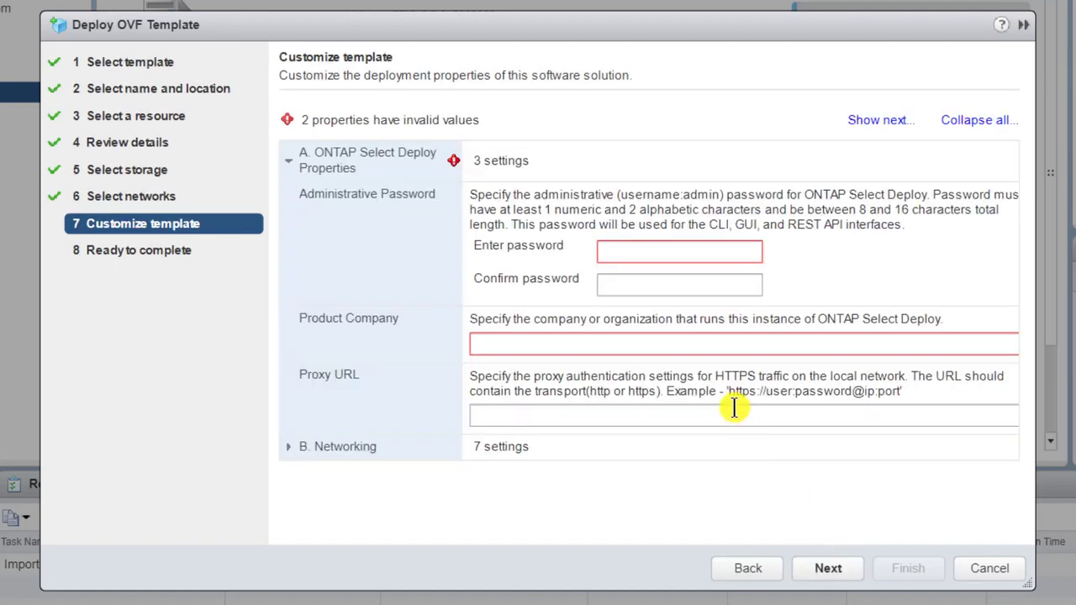
Enter the Deploy admin password and set the product company to NetApp
type("********")
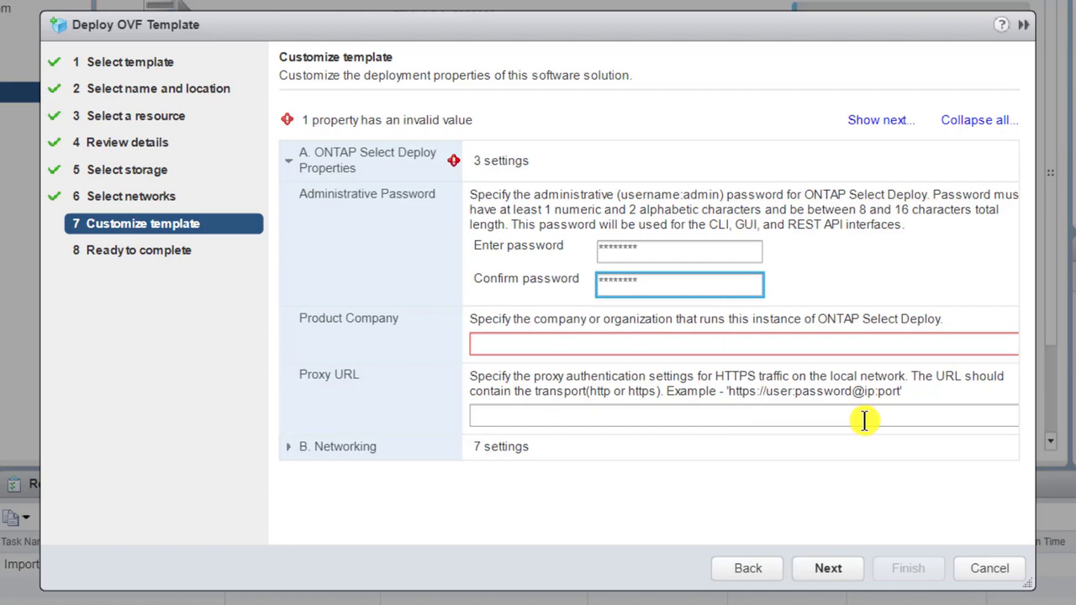
left_click(743, 343)
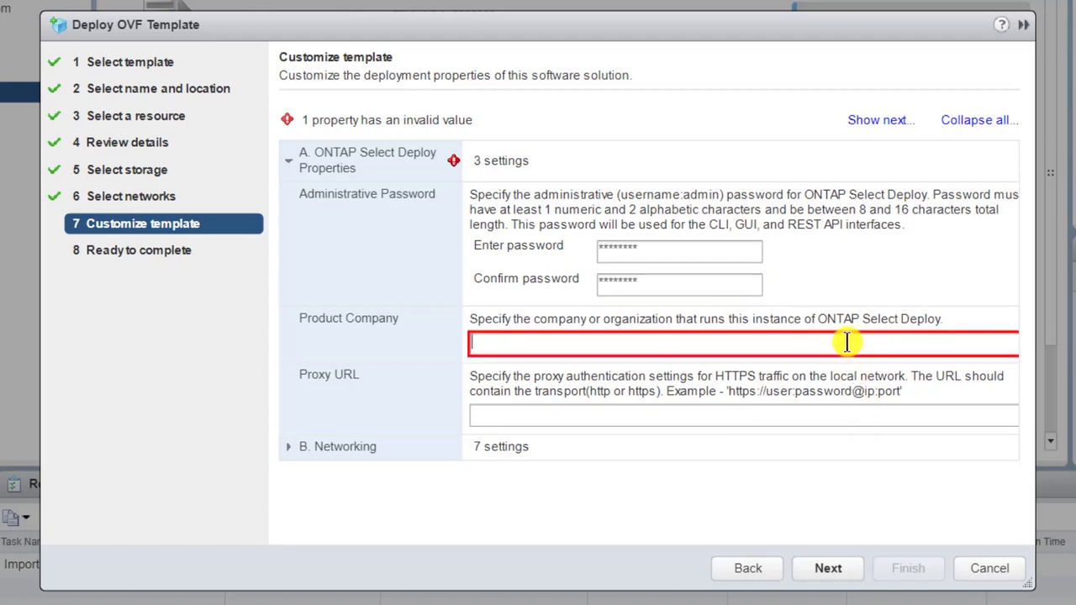
type("NetApp")
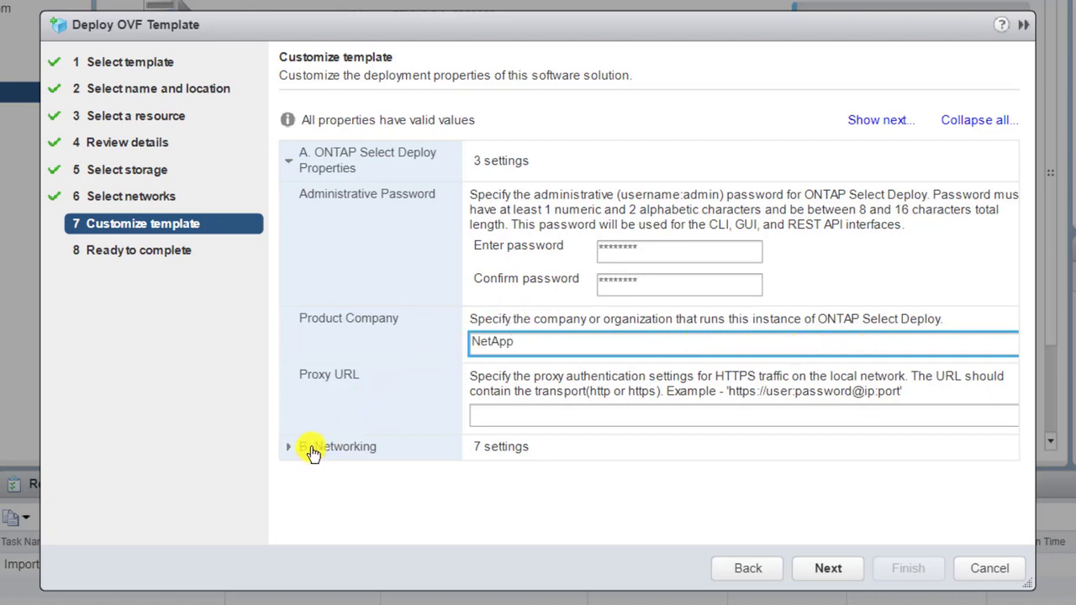
Set networking: gateway 10.193.83.1, host Deploy29, IP 10.193.83.81, netmask 255.255.255.128, DNS 10.193.0.250
left_click(288, 446)
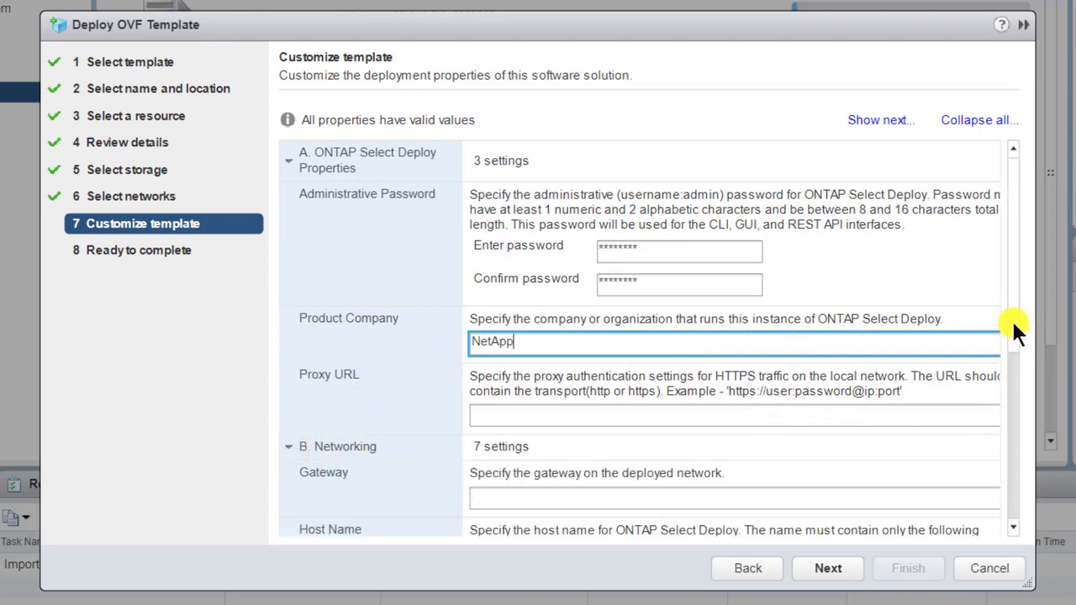
scroll("down", 3)
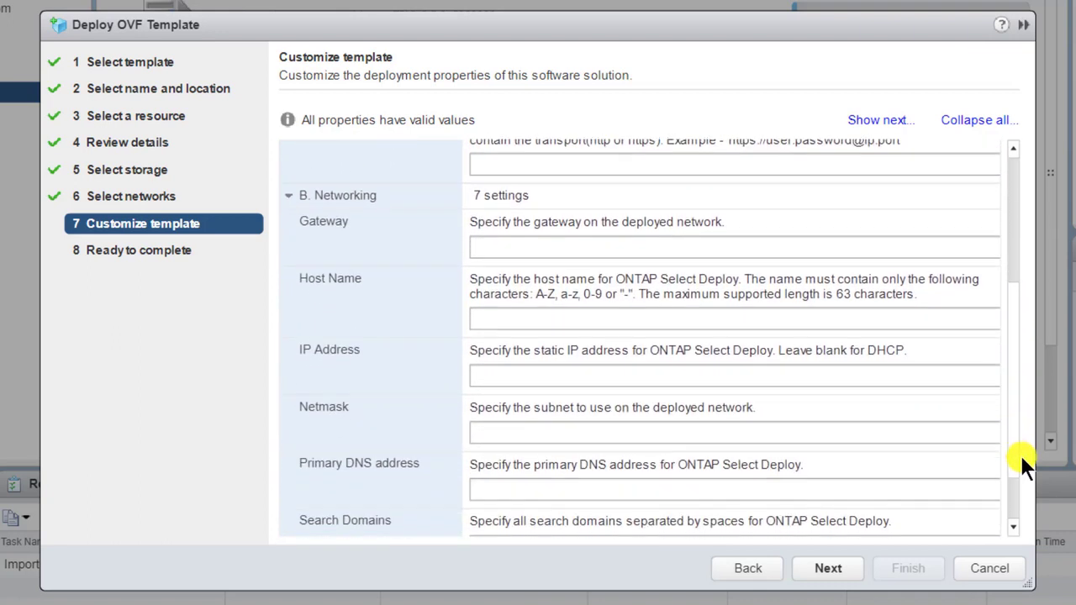
scroll("down", 3)
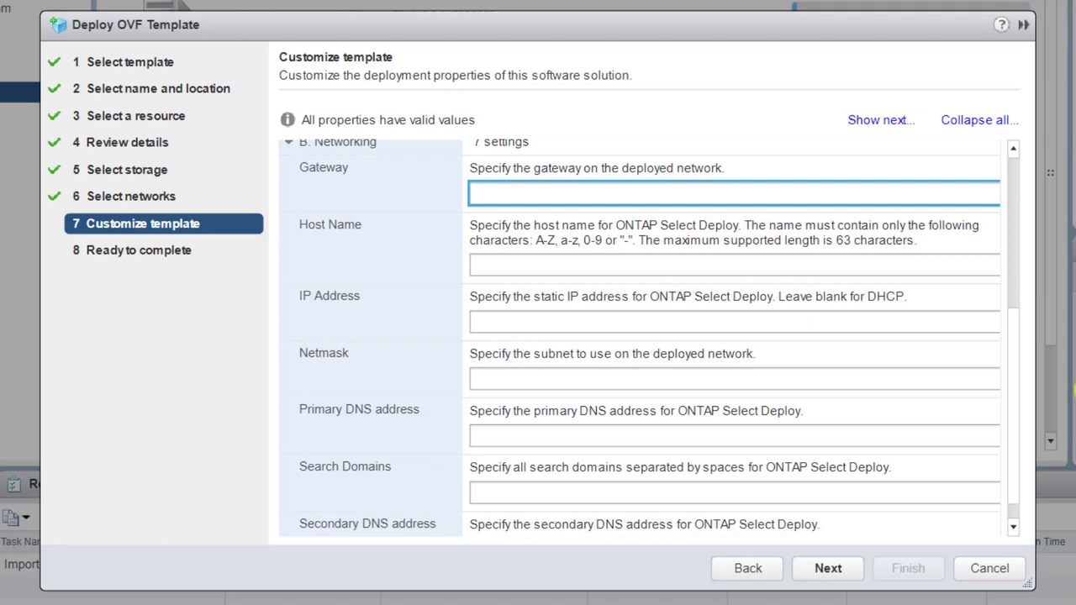
type("10.193.83.1")
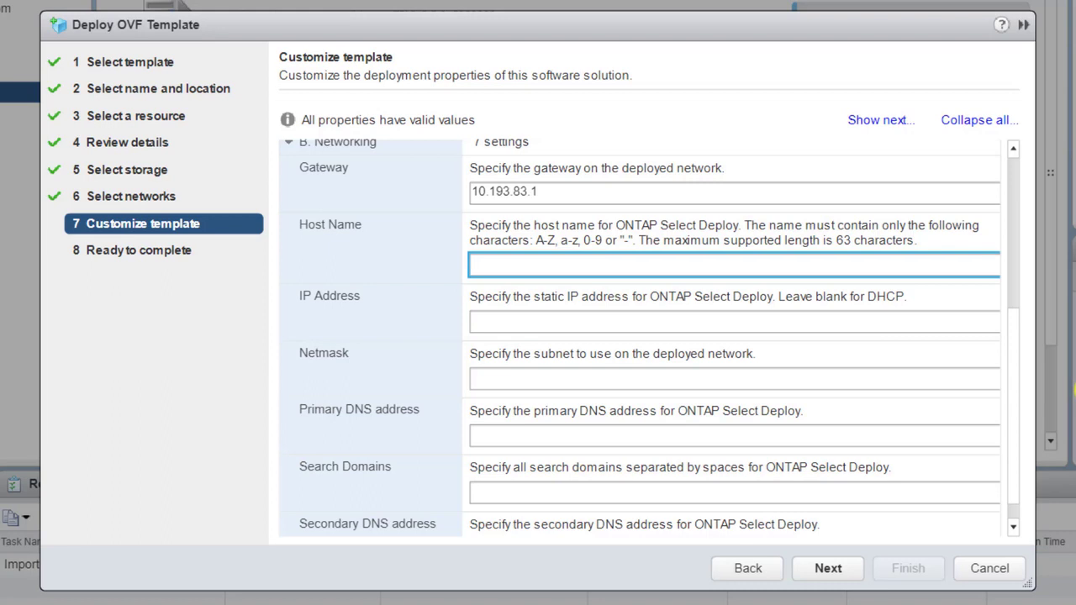
type("Deploy29")
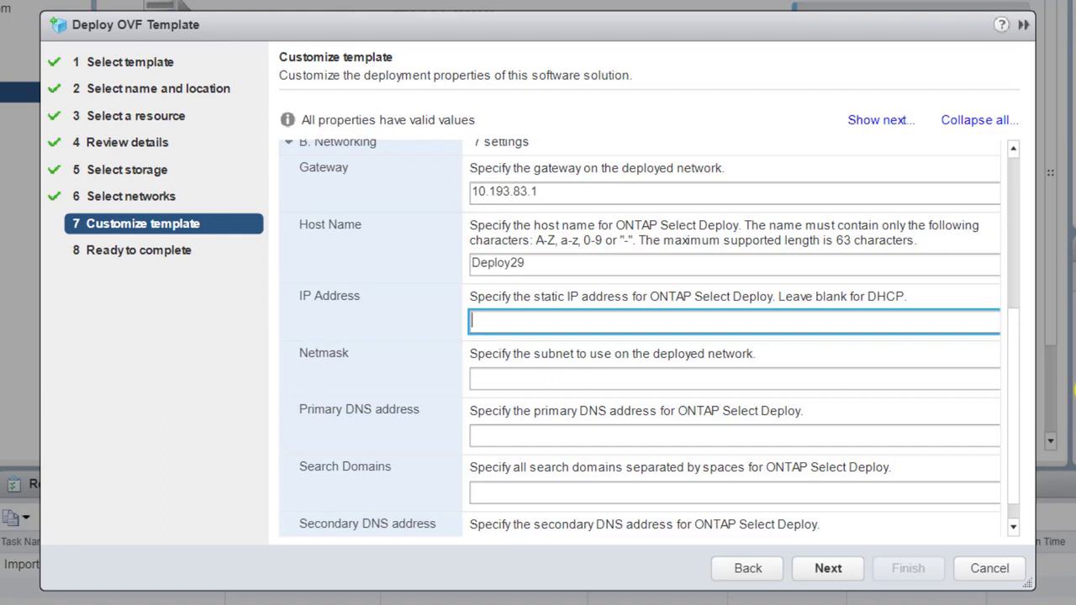
type("10.193.83.81")
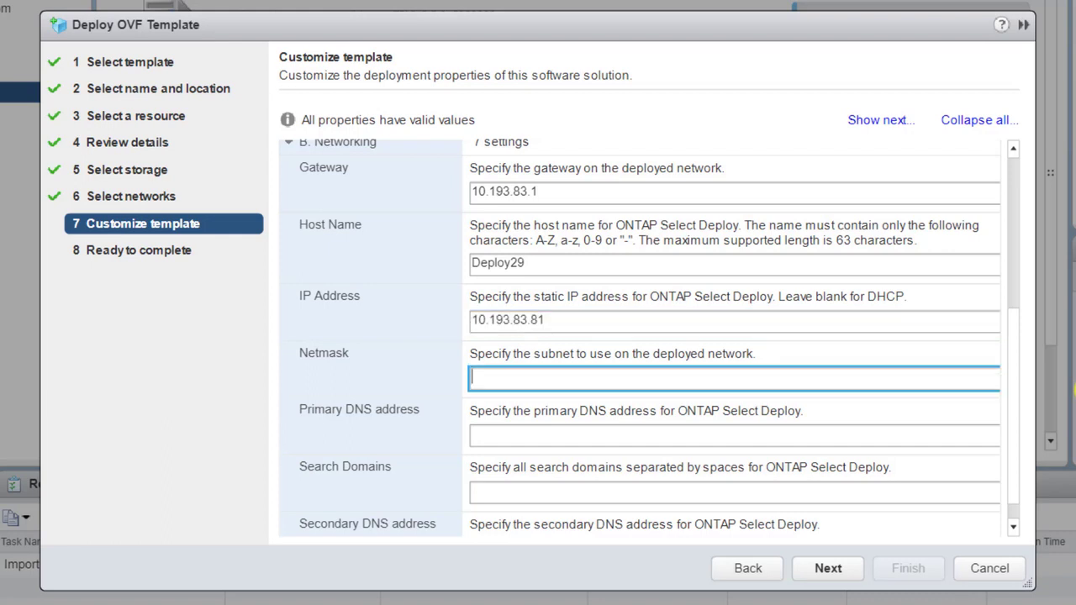
type("255.255.255.128")
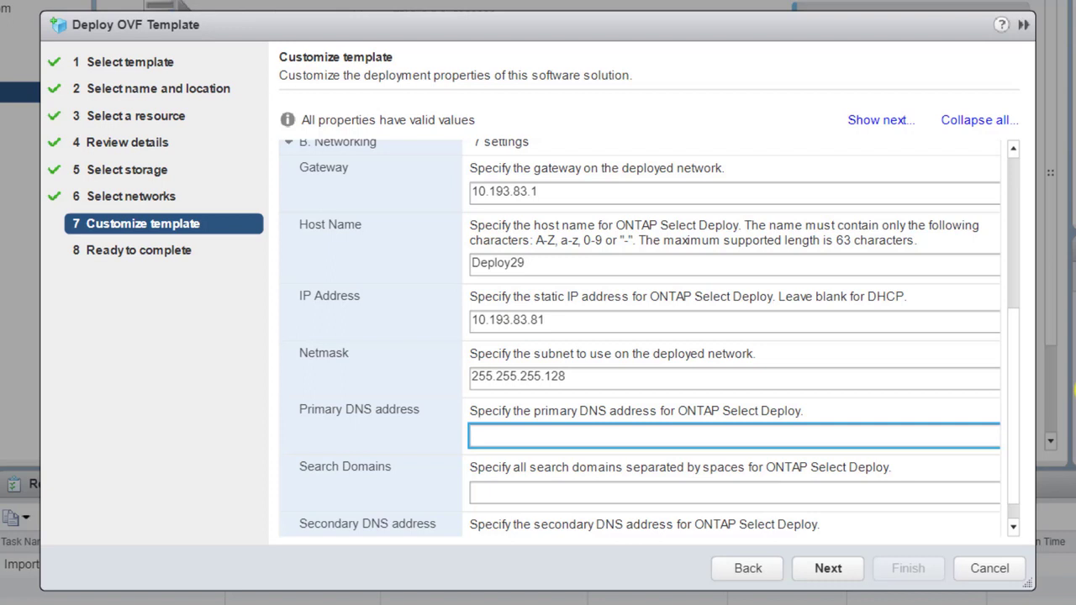
type("10.193.0.250")
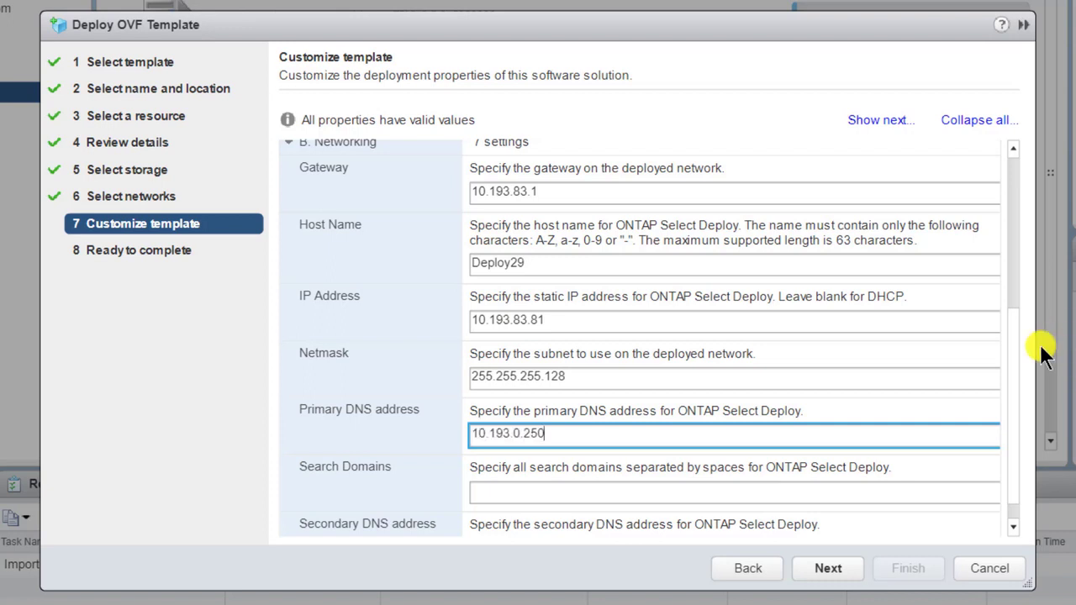
scroll("down", 3)
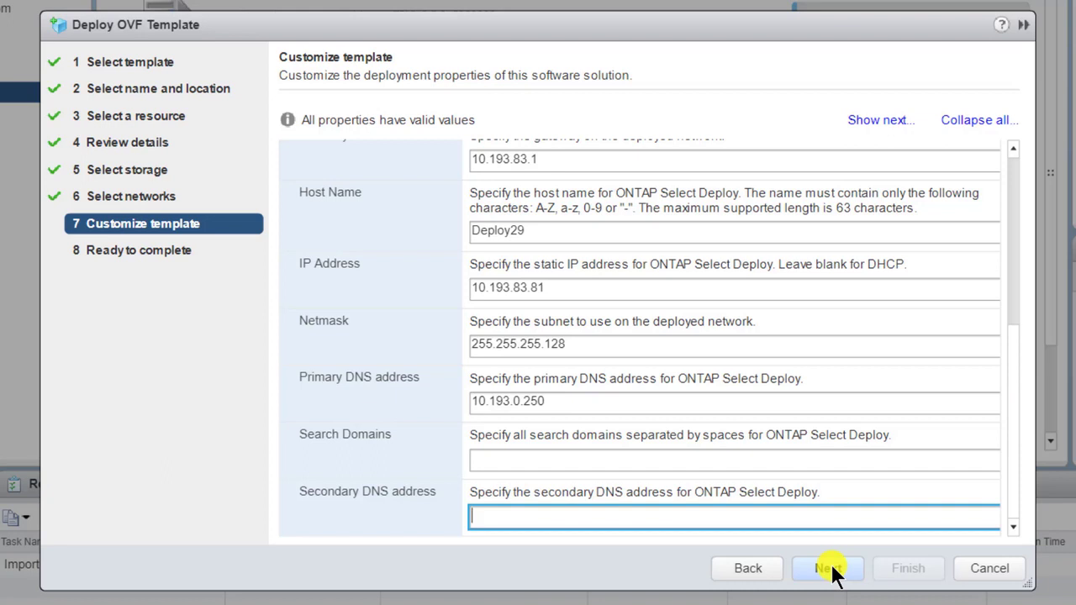
left_click(828, 568)
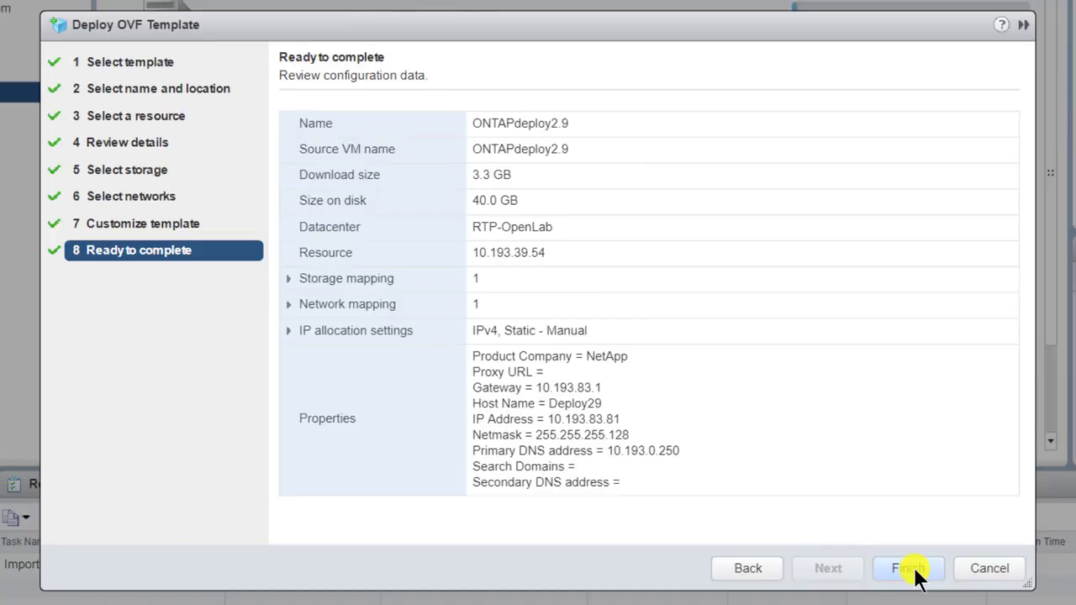
Finish the wizard so ONTAPdeploy2.9 is imported onto host 10.193.39.54
left_click(908, 568)
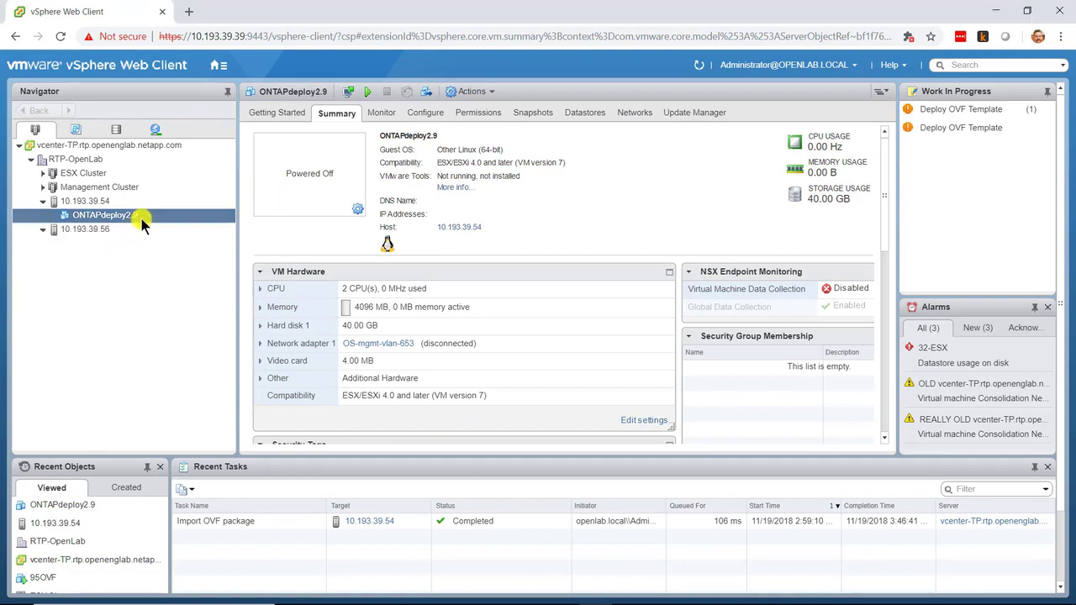
right_click(102, 215)
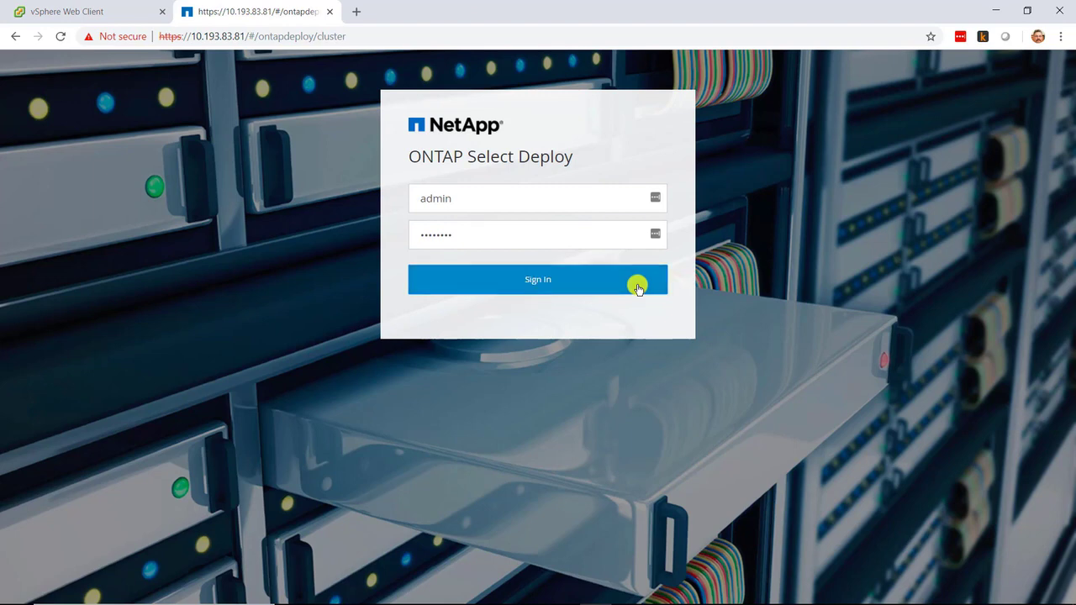
left_click(537, 279)
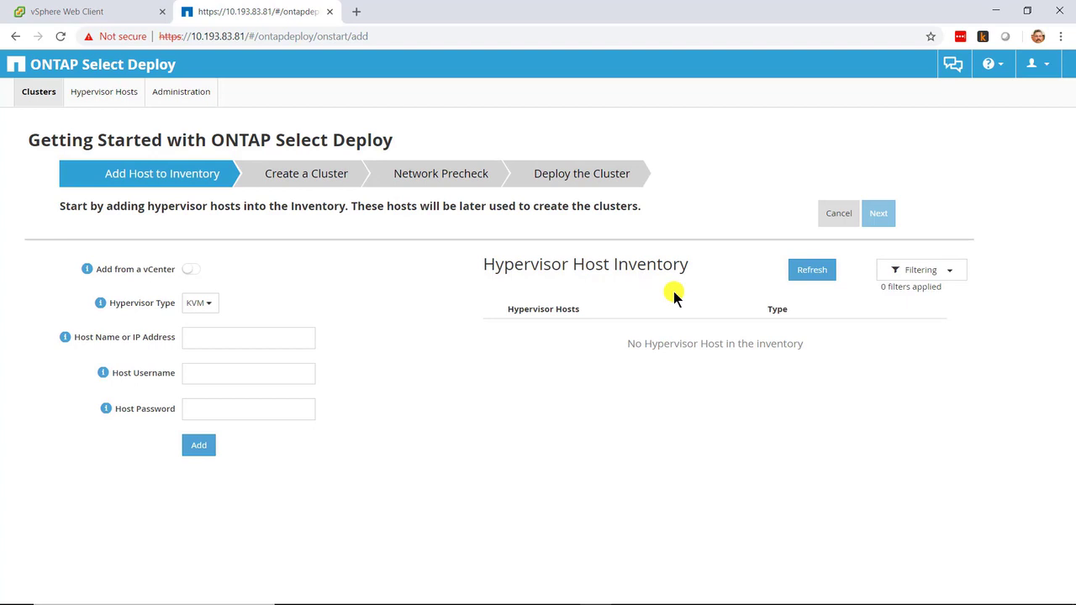